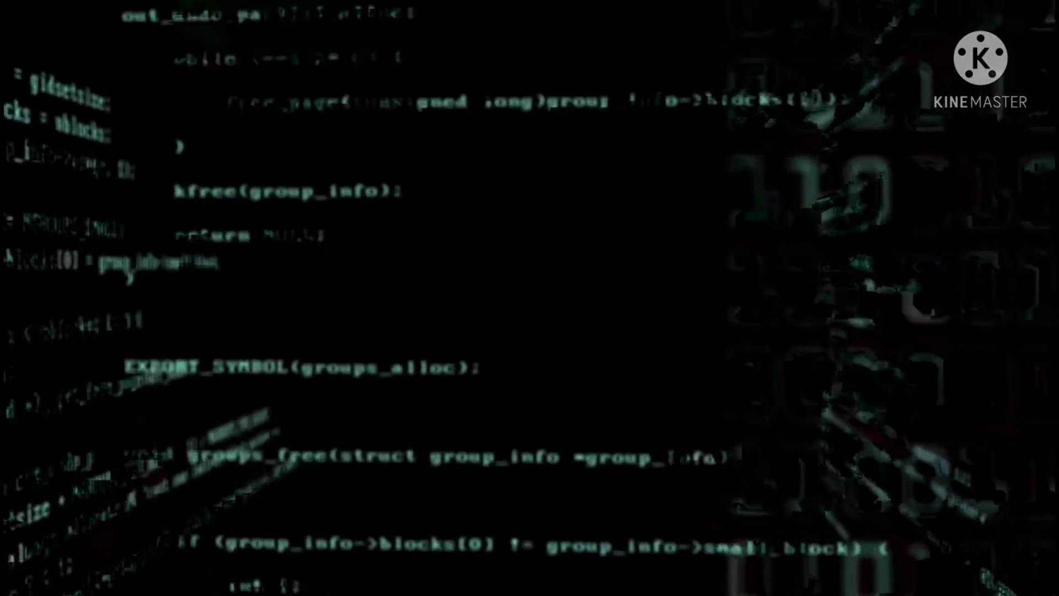
pyautogui.scroll(-3)
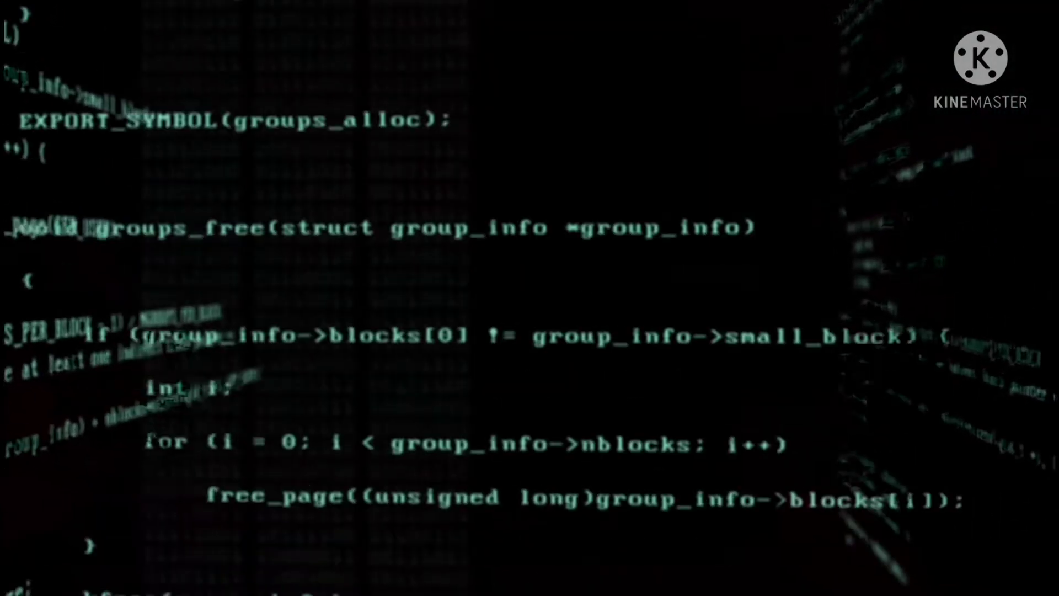